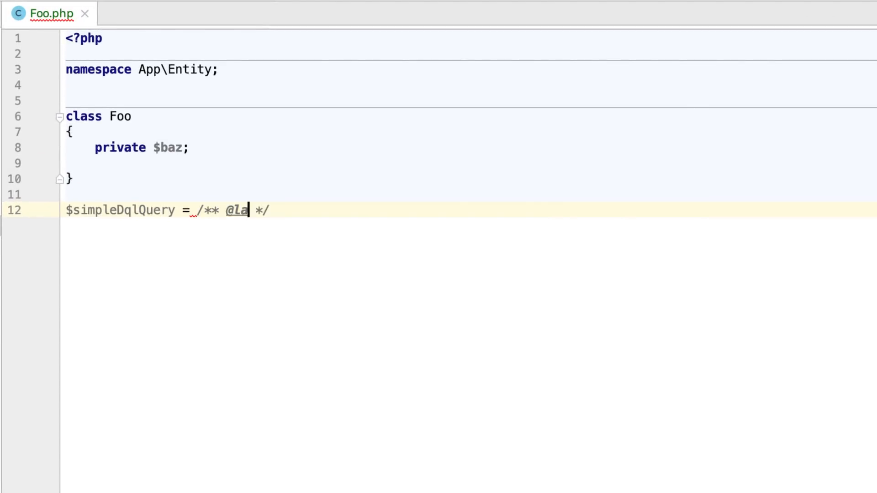
text(ng DQL)
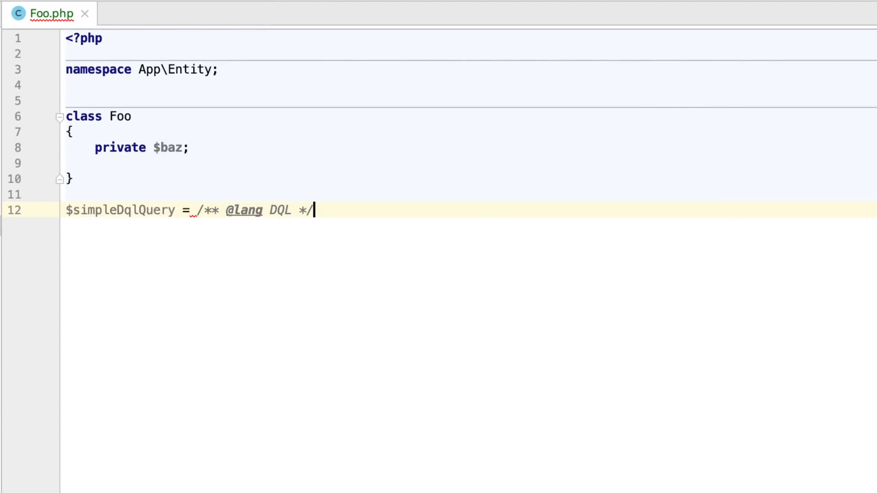
key(enter)
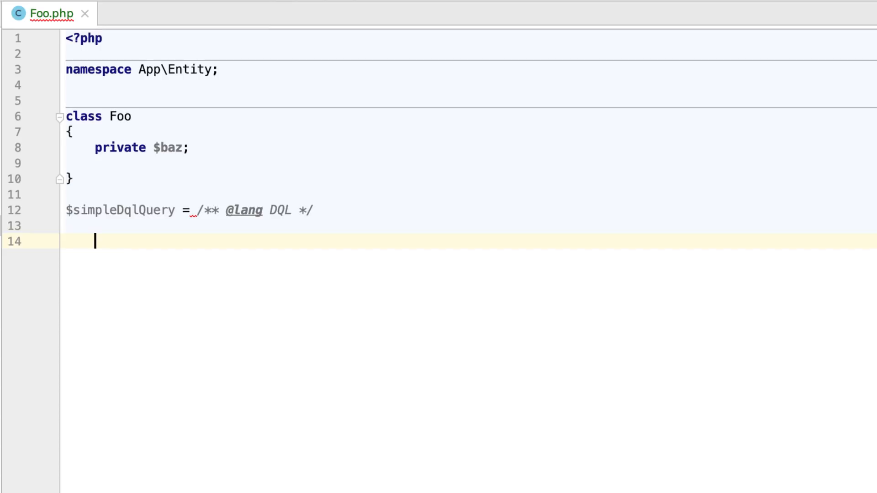
text('SELECT f FROM App\Entity\Foo f';)
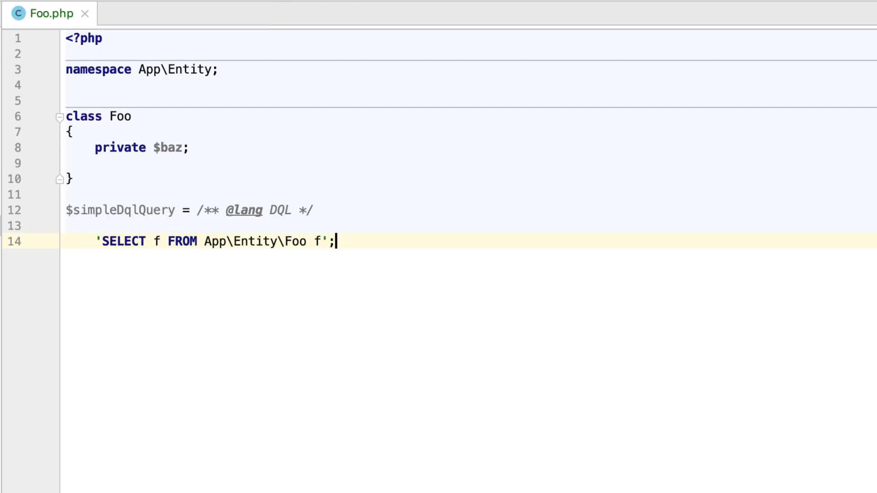
- Add $heredocDqlQuery as a <<<DQL heredoc selecting Foo where f.baz = "someValue"
text($heredoc)
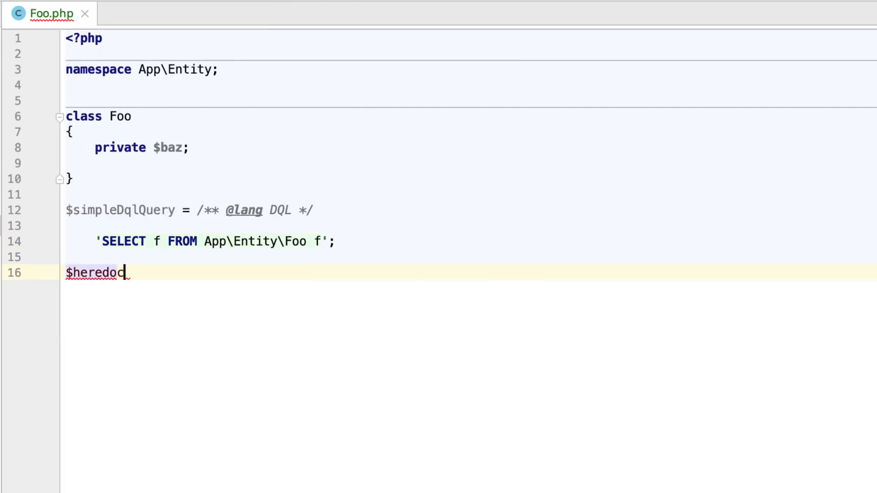
text(DqlQuery)
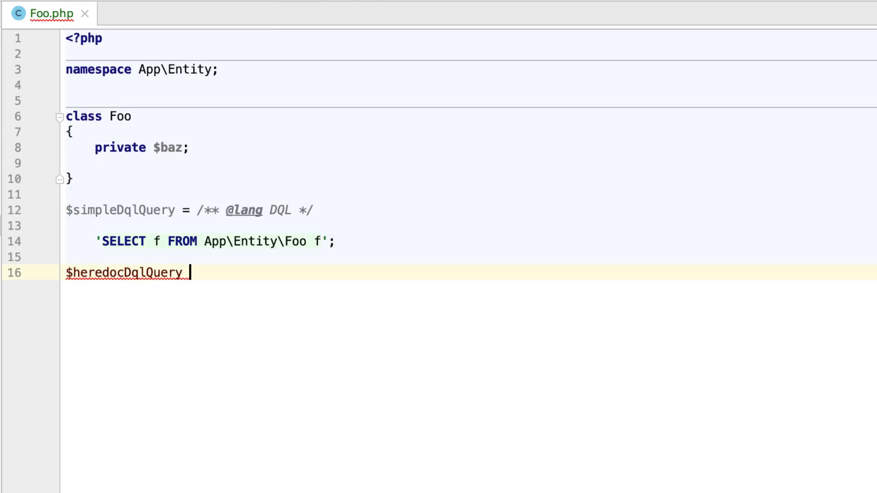
text(= <<<)
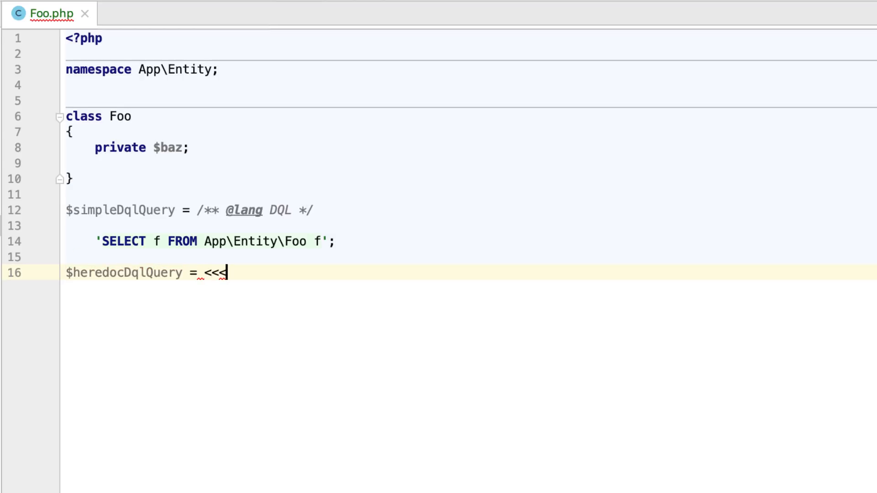
text(DQ)
text(SE)
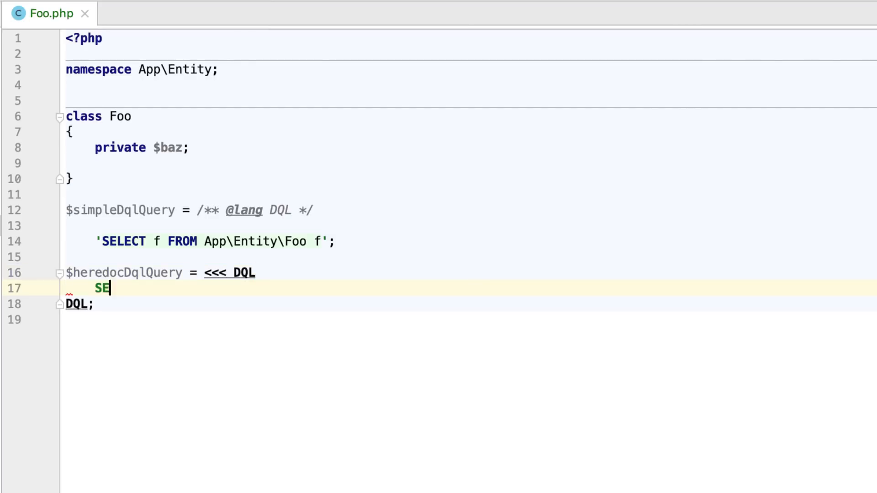
text(LECT f FROM App\Entity\Foo f WHERE)
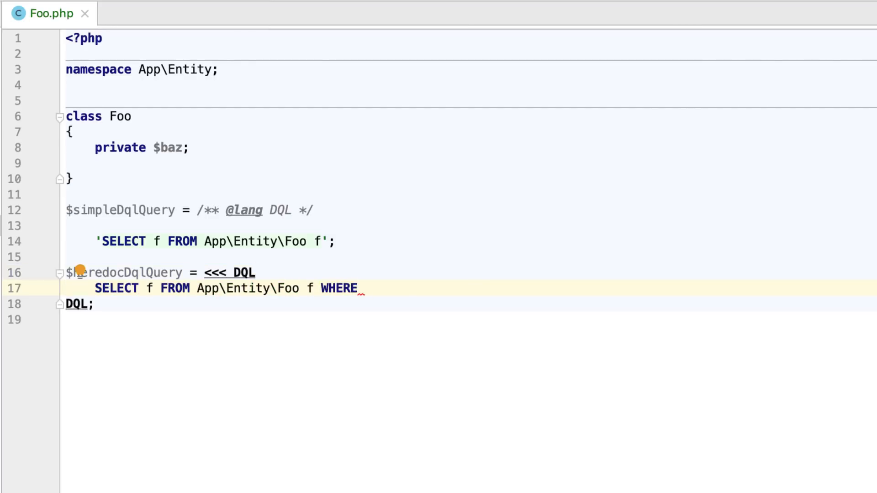
text(f.baz = "someValue")
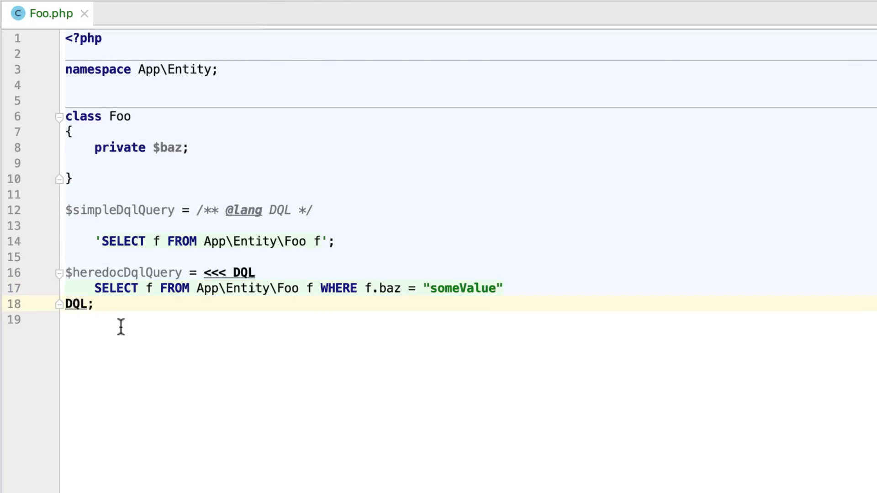
mouse_move(390, 288)
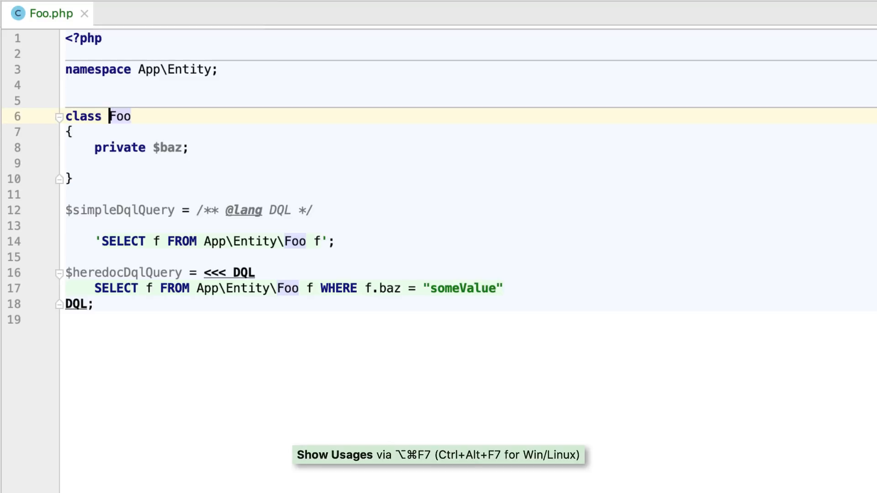
- Rename class Foo to Bar via Shift+F6, confirming the related file rename too
key(shift+F6)
text(Bar)
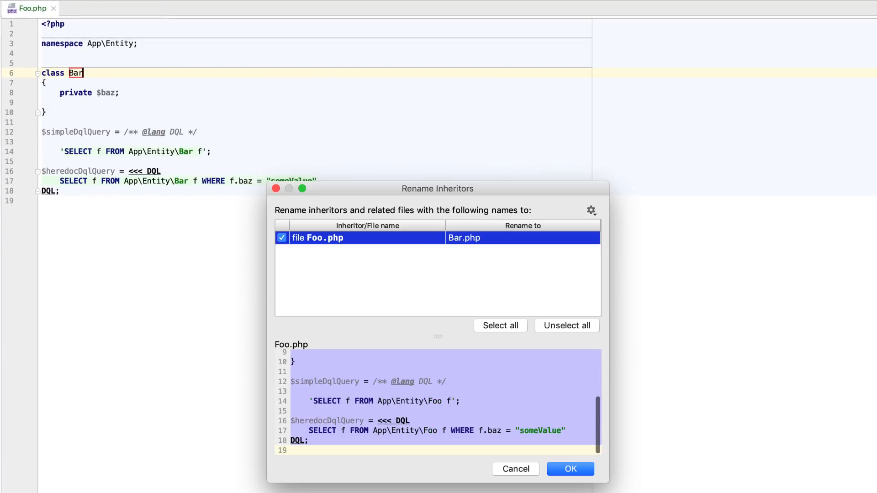
click(570, 469)
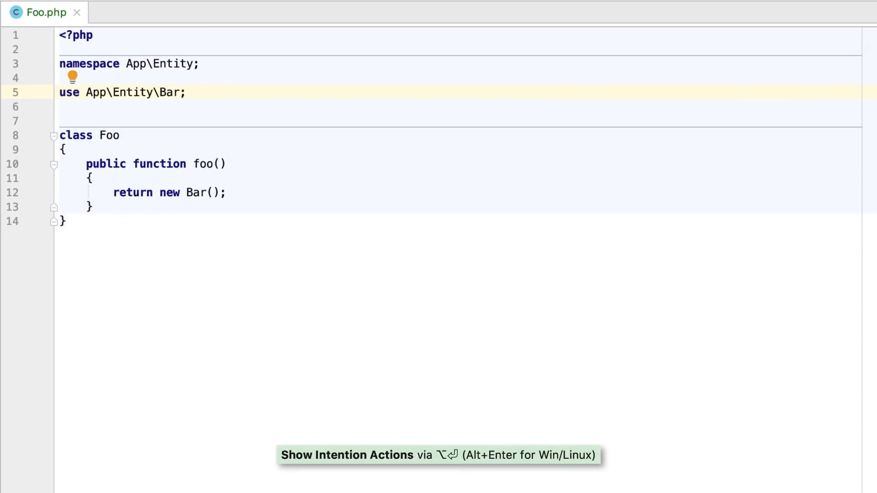
- Replace the Bar import with the alias EntityBar using the quick-fix
click(73, 77)
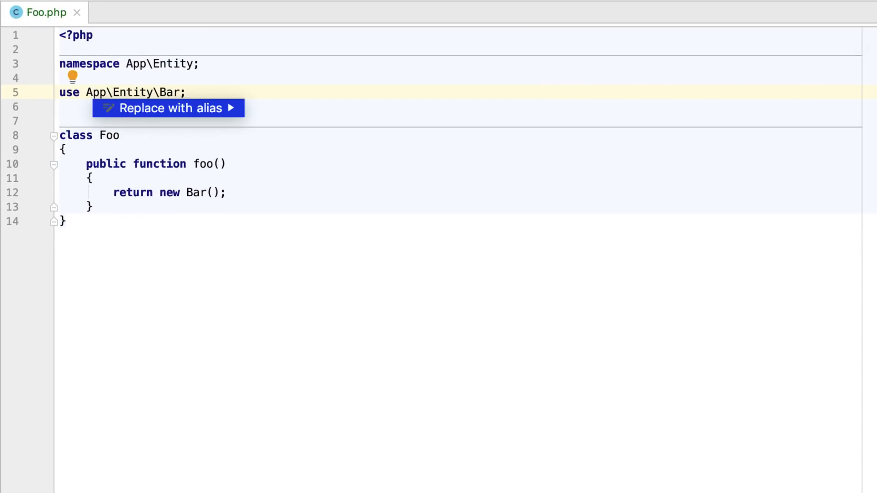
click(166, 108)
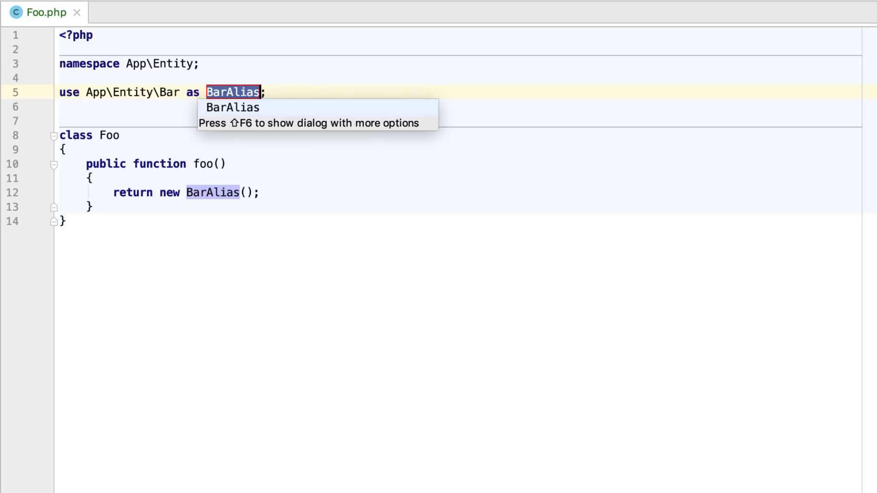
text(EntityBar)
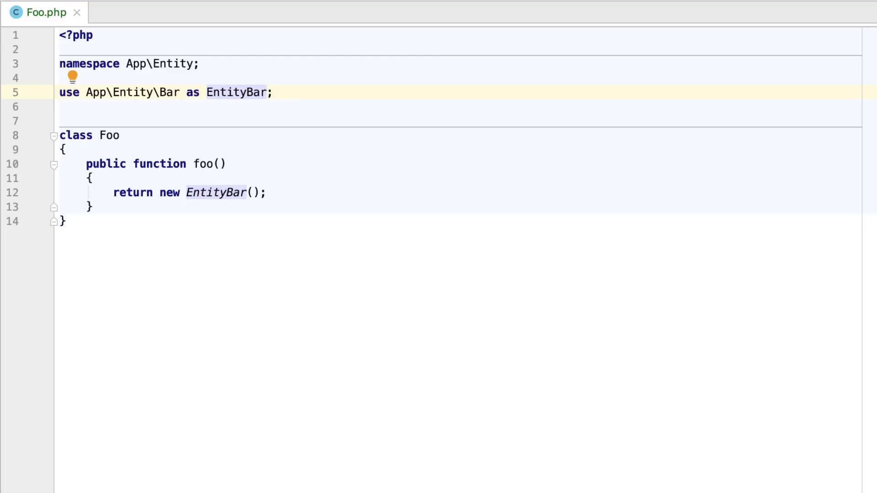
- Inline the EntityBar alias back to the plain Bar import
click(72, 77)
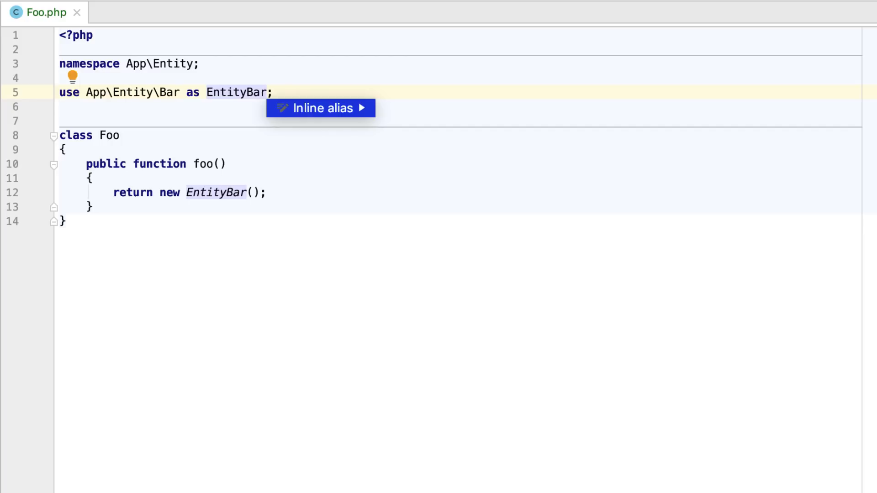
click(320, 107)
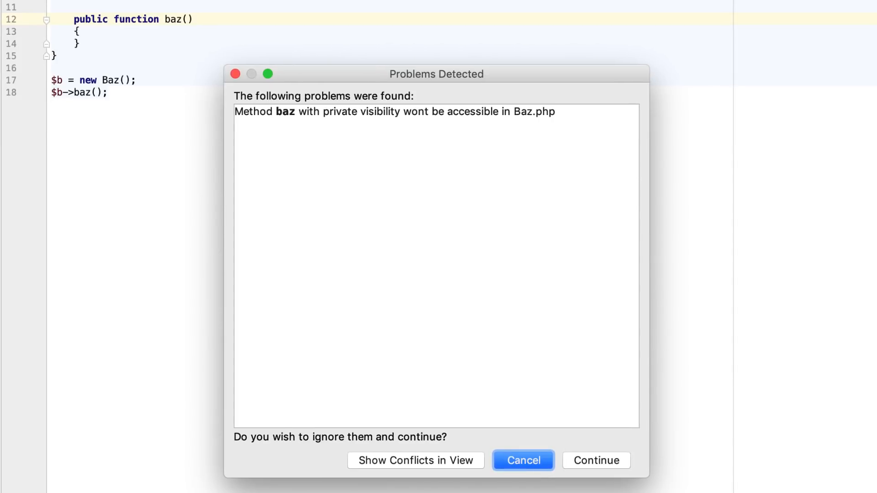
- Dismiss the private visibility conflict warning for Baz and move on to composer.json
click(523, 461)
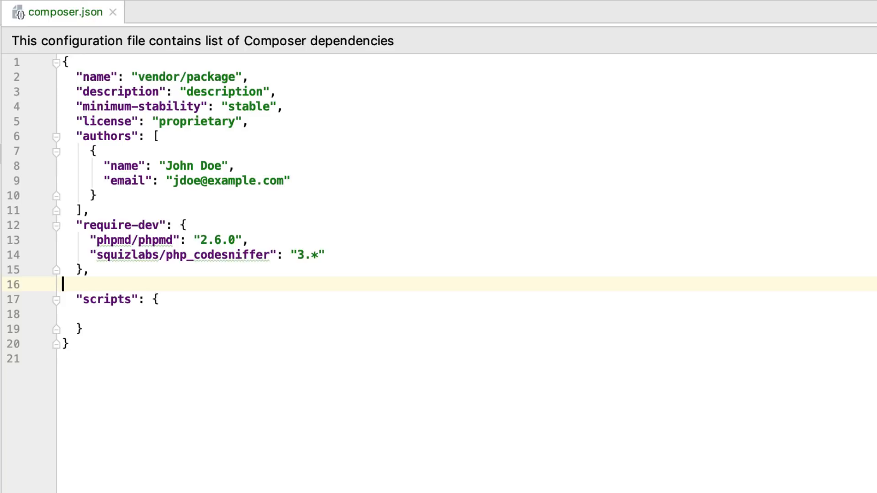
text("friendsofphp/php-cs-fixer": "v2.13.0)
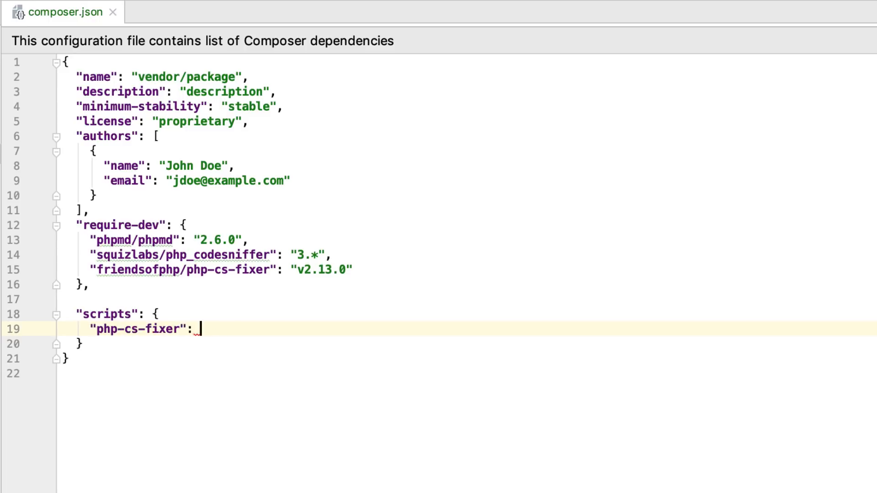
text("php-cs-fixer fix --rules")
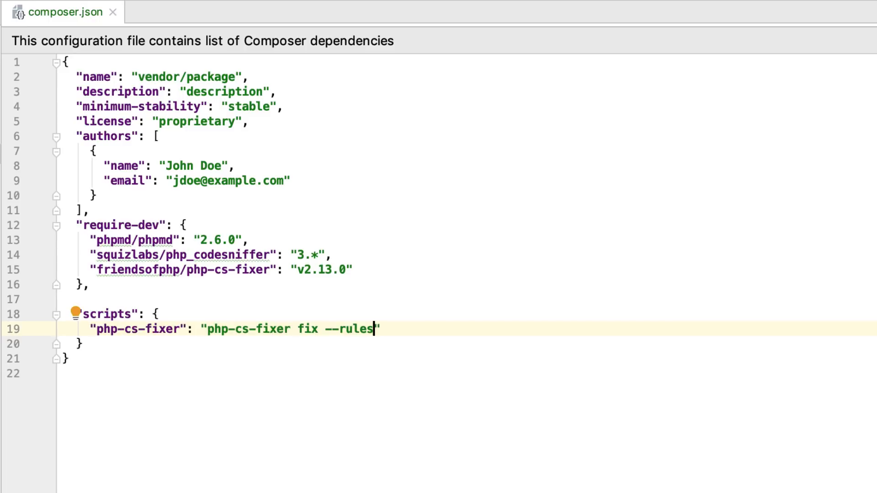
text(=@PSR2)
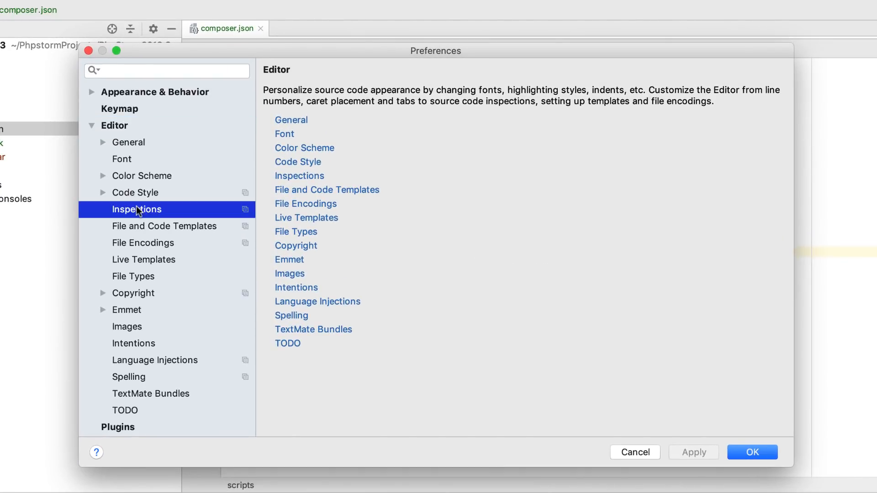
- Confirm PHP CS Fixer validation inspection uses the PSR2 ruleset and accept the preferences
click(136, 210)
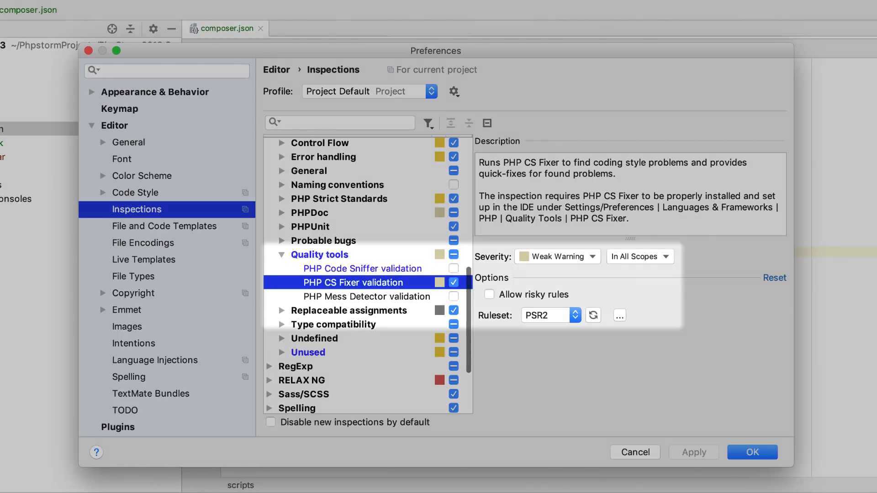
click(751, 452)
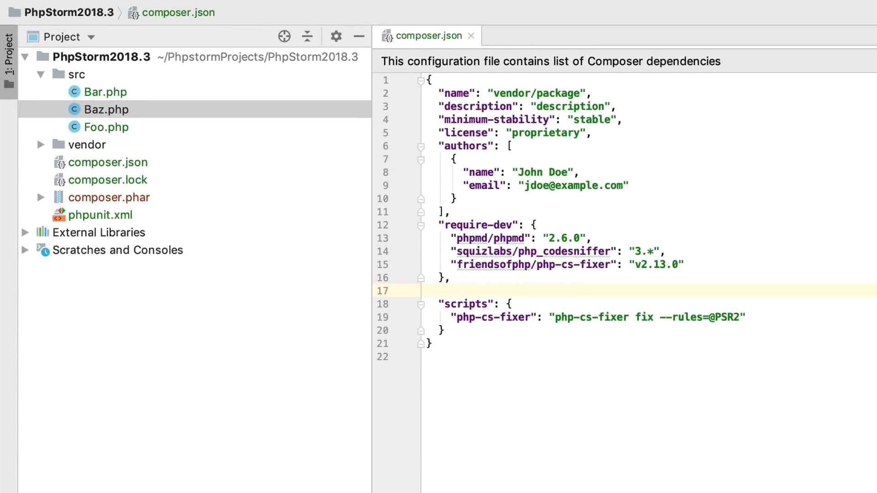
click(107, 109)
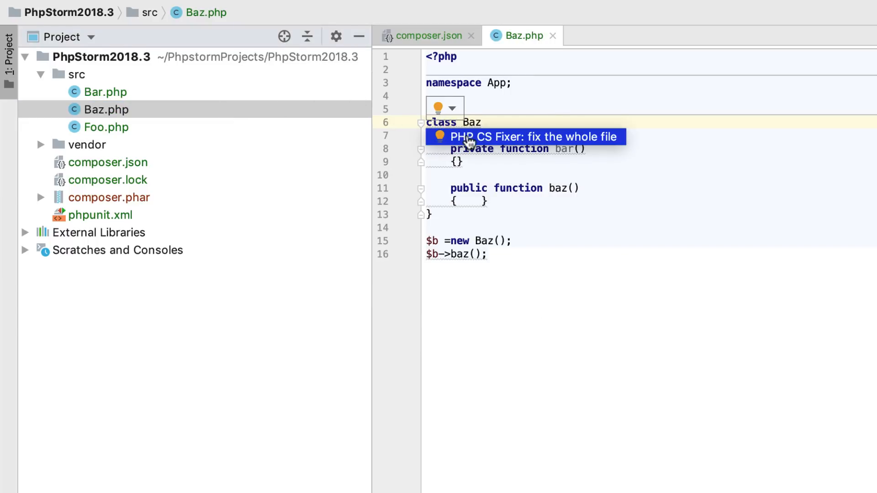
- Apply the 'PHP CS Fixer: fix the whole file' quick-fix to Baz.php
click(530, 137)
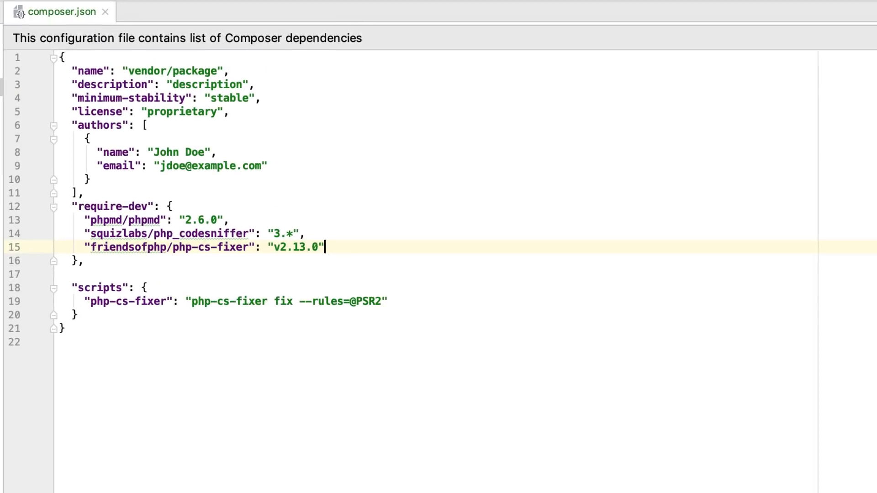
- Add "drupal/coder": "8.3.1" to the require-dev section of composer.json
text("drupal/co)
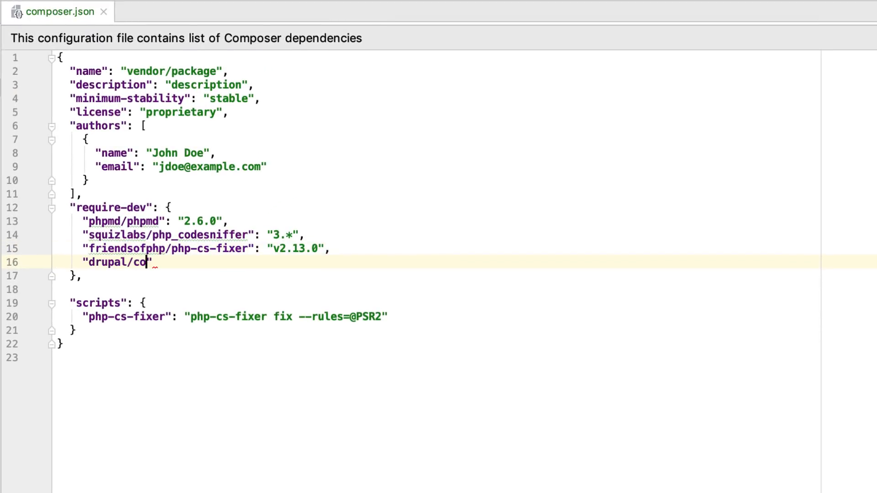
text(der": "8.3.1")
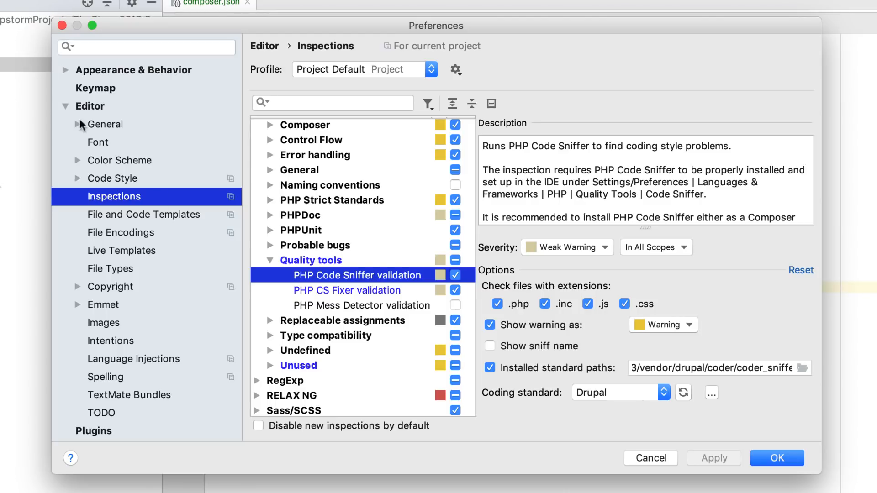
- Review the PHP Quality Tools configurations for Code Sniffer, Mess Detector and CS Fixer, then accept preferences
click(90, 106)
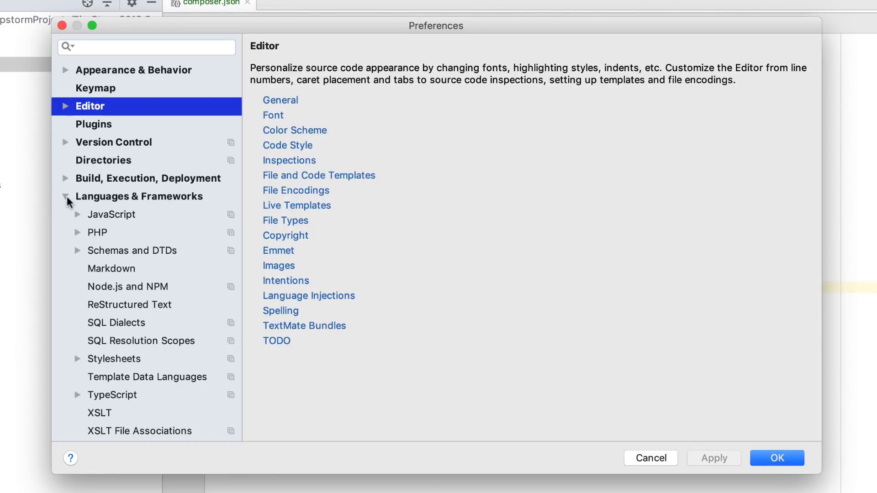
click(129, 323)
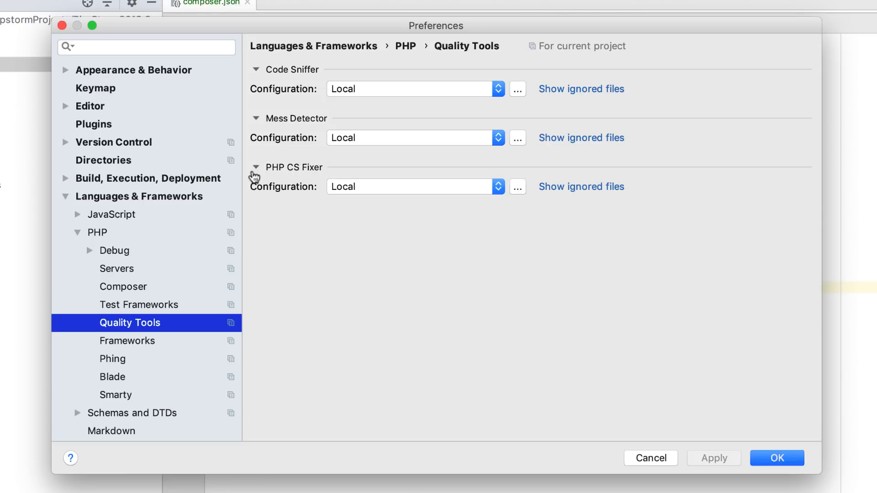
click(777, 458)
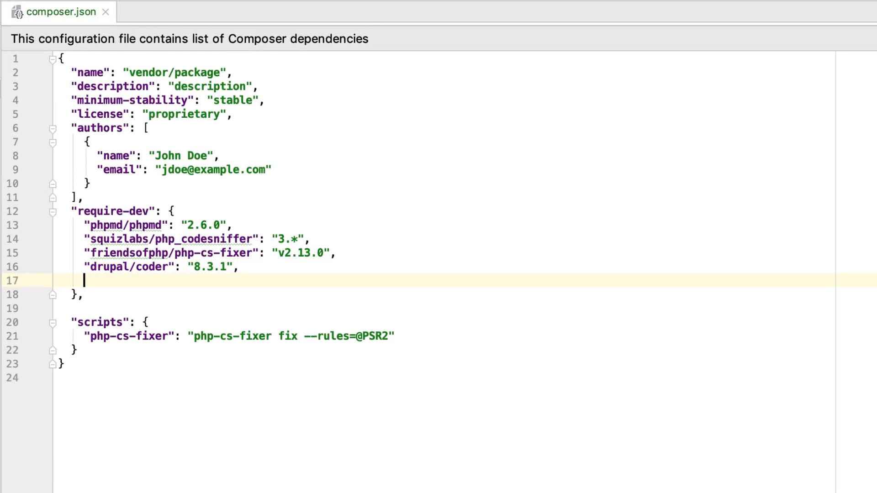
- Add "phpunit/phpunit": "^7" to require-dev and run the Composer update from the banner
text("p")
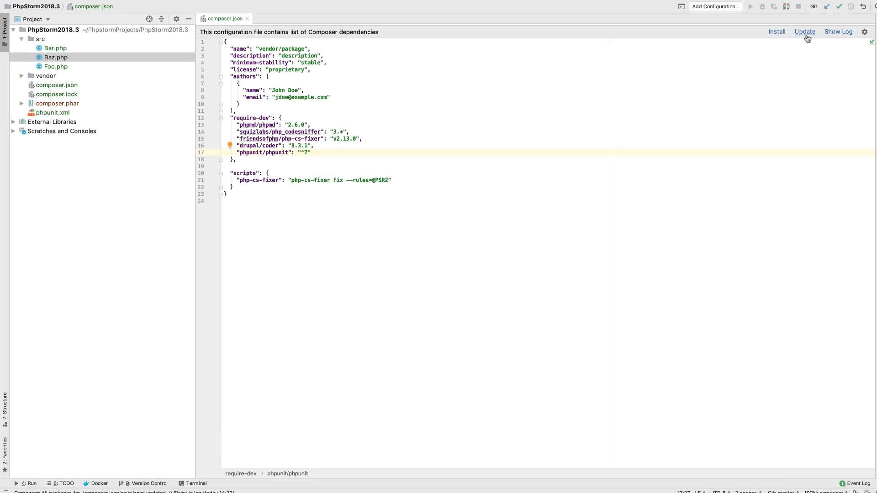
click(805, 31)
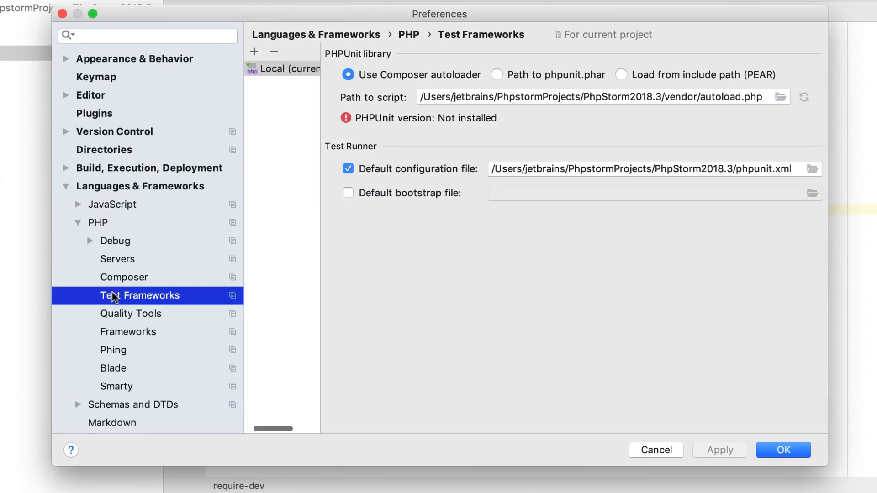
- Review the PHPUnit run configuration generated from phpunit.xml in Run/Debug Configurations and confirm
click(782, 450)
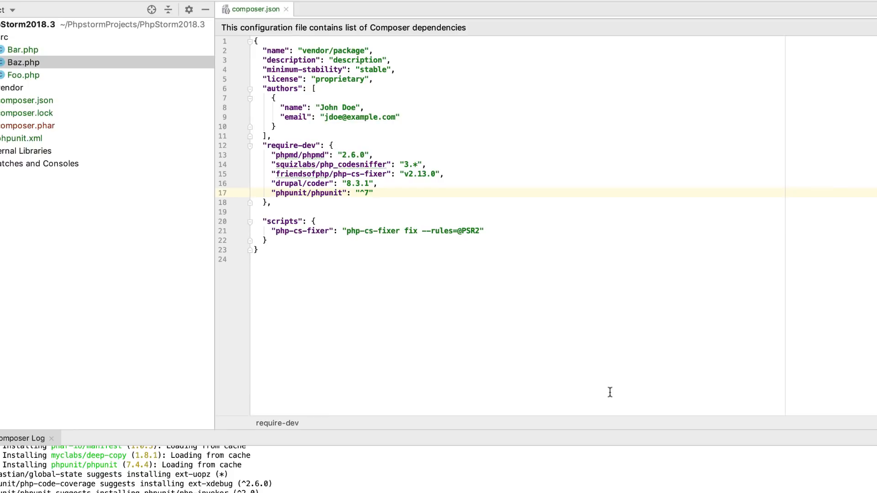
click(683, 7)
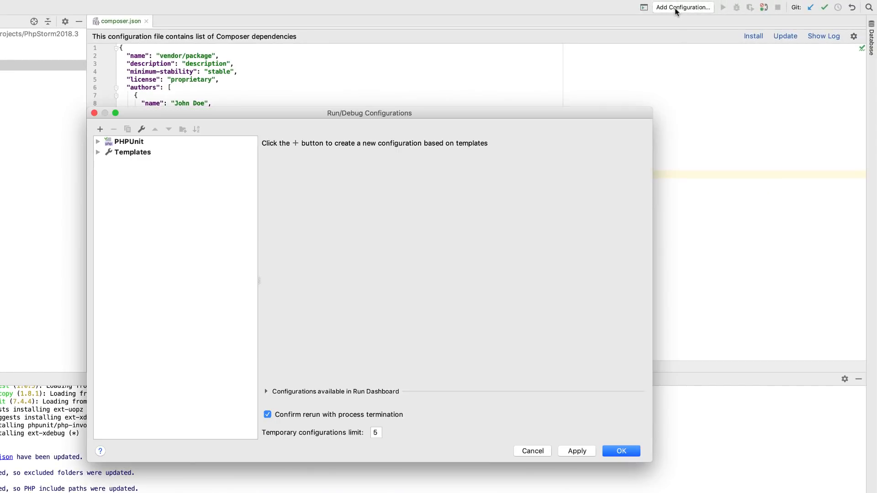
click(98, 141)
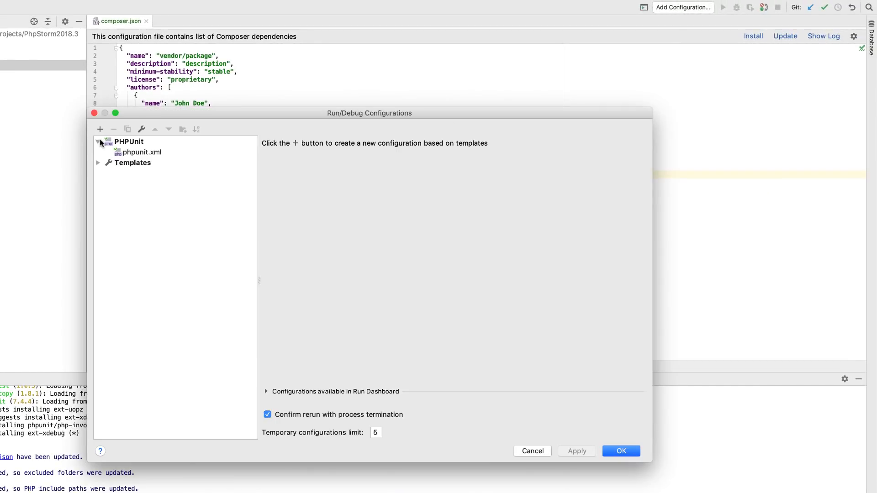
click(142, 152)
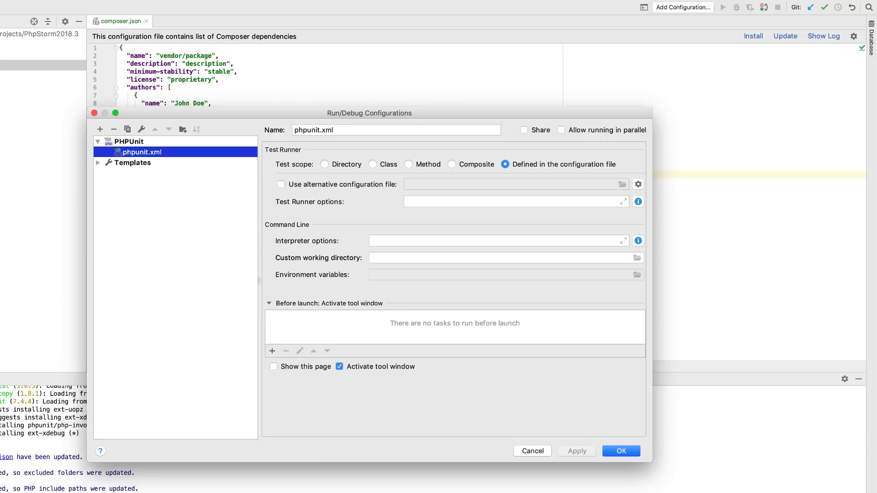
click(621, 451)
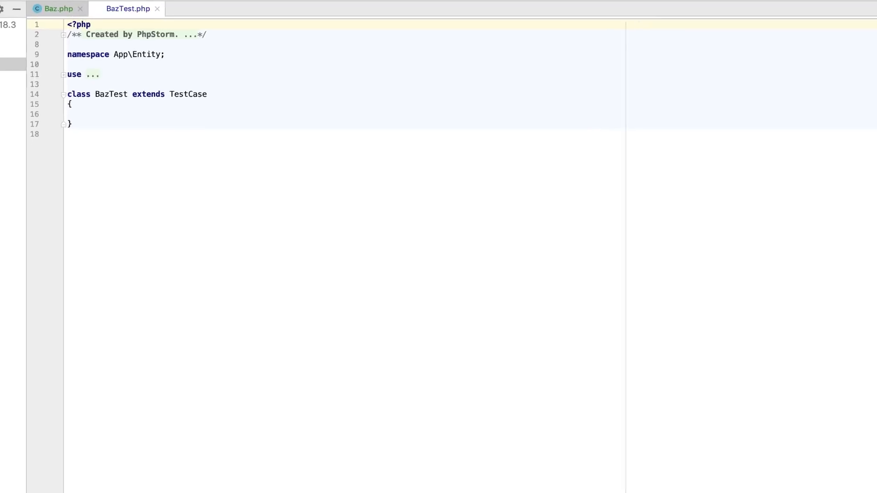
- Generate a testBaz test method plus setUp and tearDown overrides in BazTest
key(cmd+n)
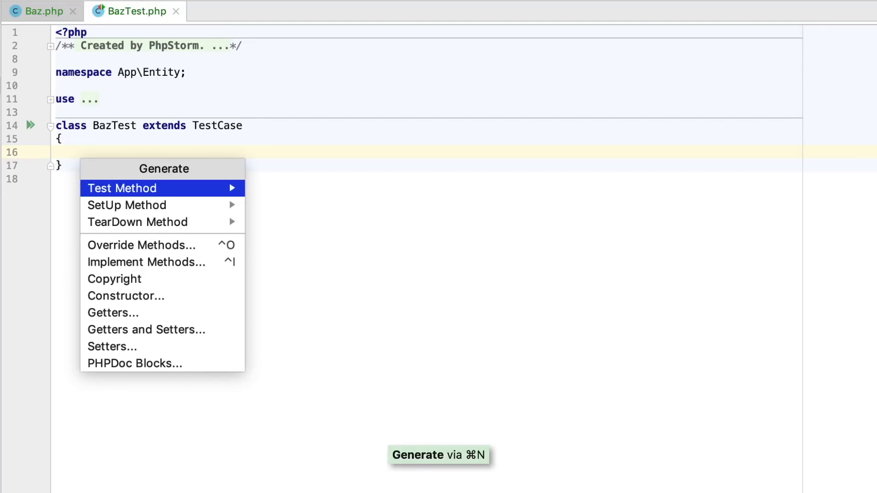
click(122, 188)
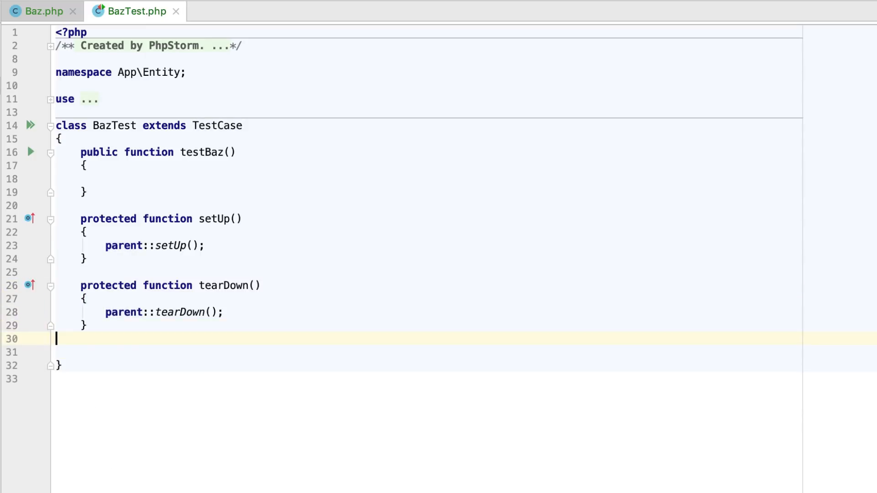
click(262, 5)
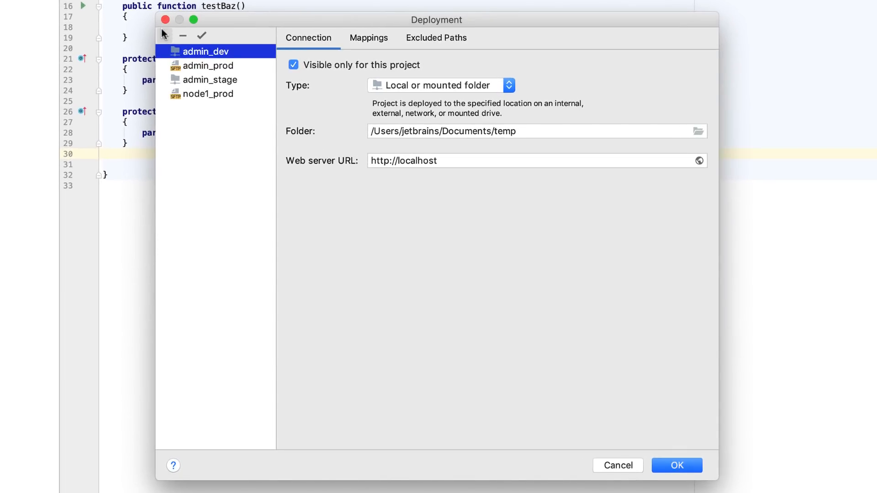
- Add a Production server group holding the admin_prod SFTP server and save the settings
click(165, 35)
text(Production)
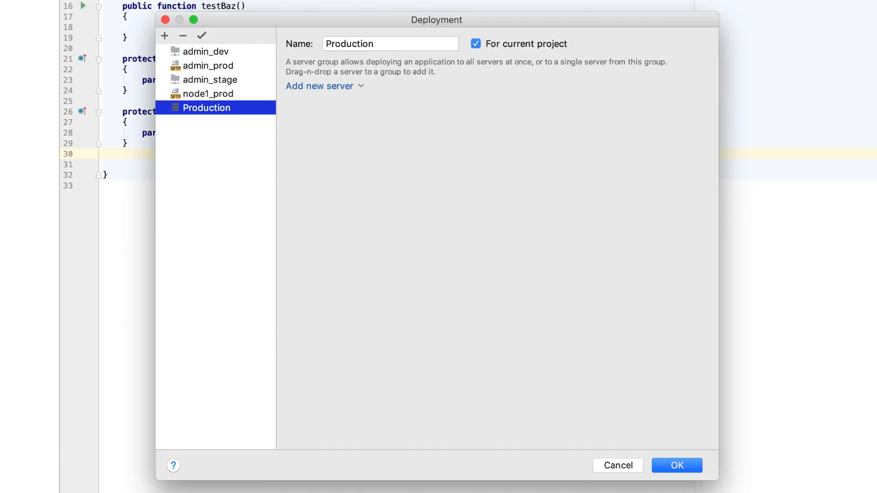
click(209, 66)
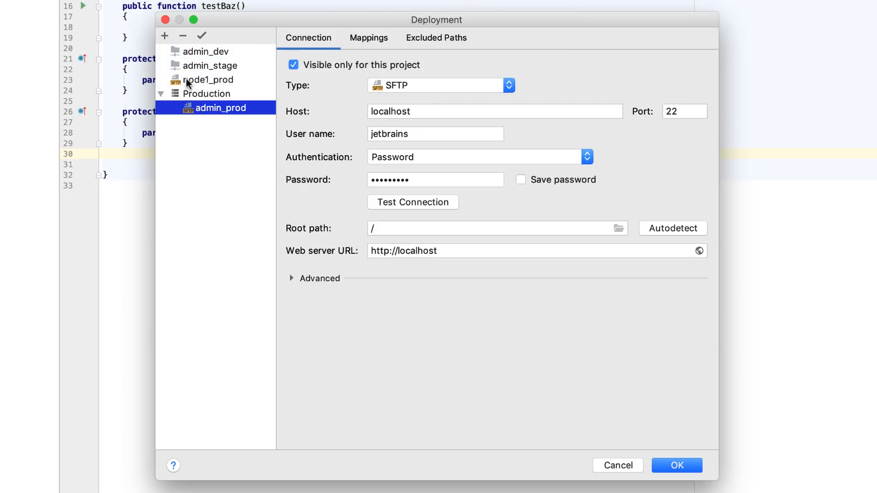
click(676, 465)
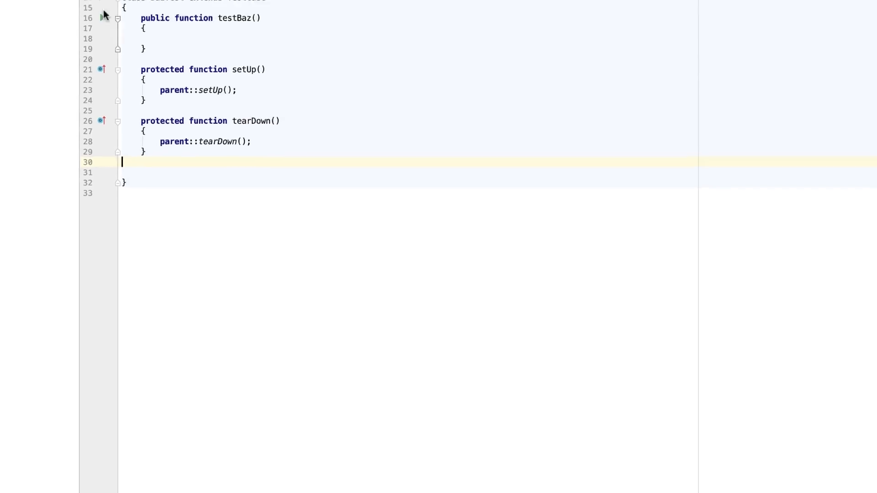
- Upload the project files to the Production group and check the 4-file transfer log for admin_prod
right_click(48, 45)
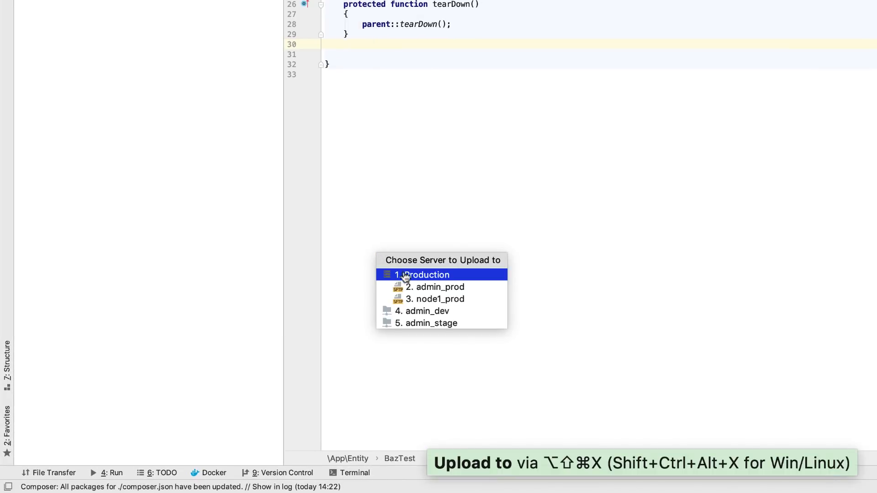
click(436, 286)
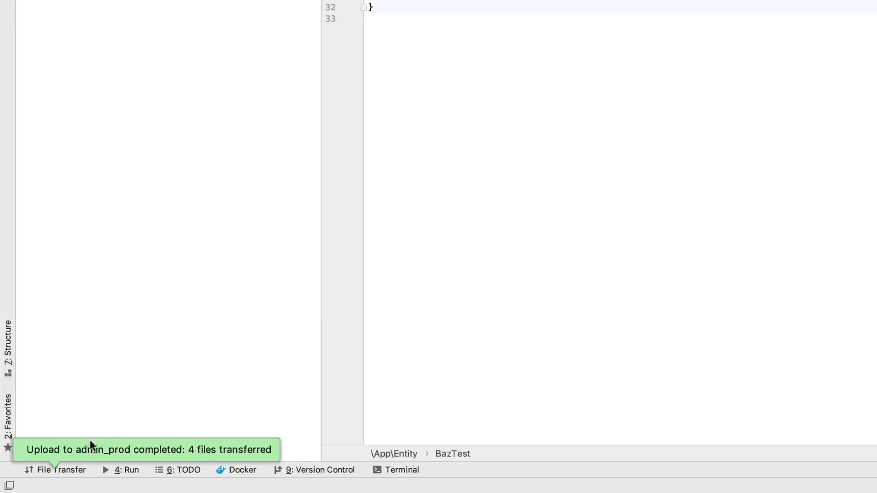
click(56, 470)
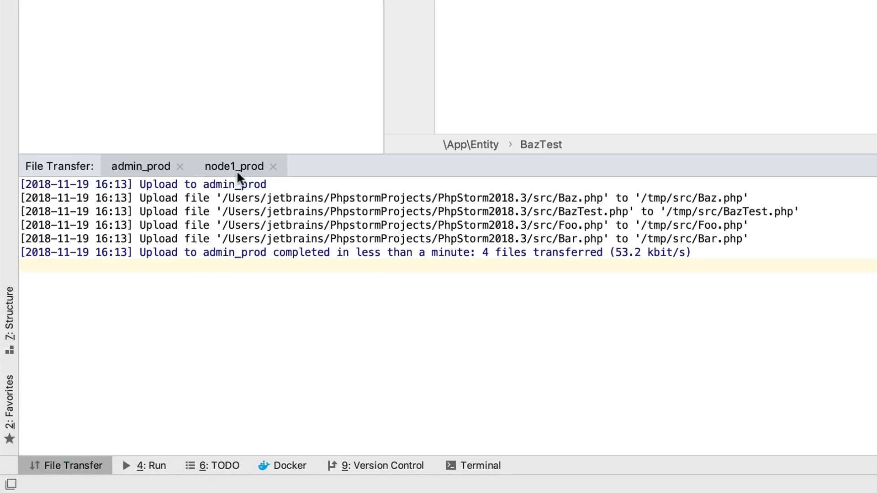
click(64, 465)
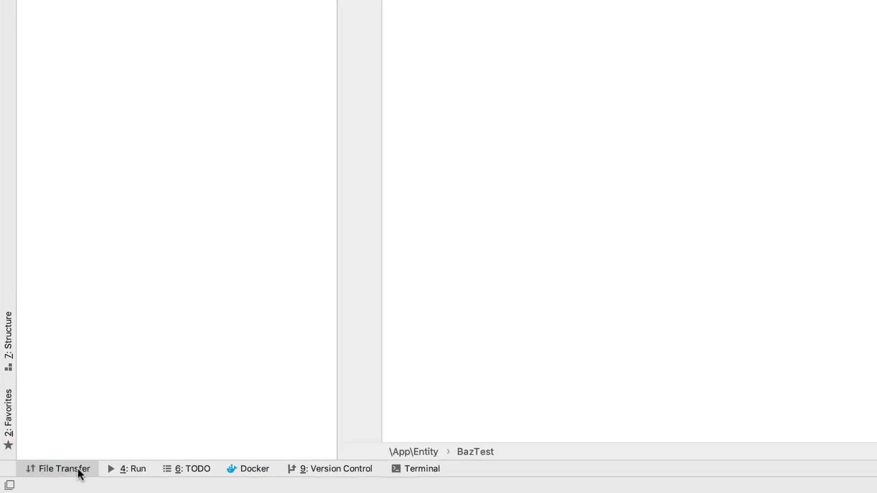